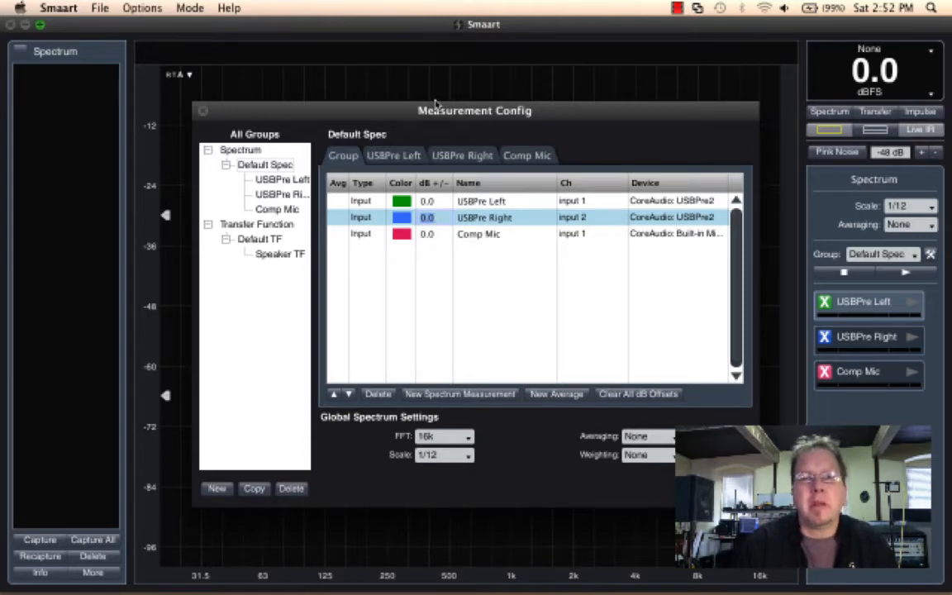
Step: Review the Default Spec group's USBPre Left, Right and Comp Mic inputs, then close Measurement Config
left_click(427, 217)
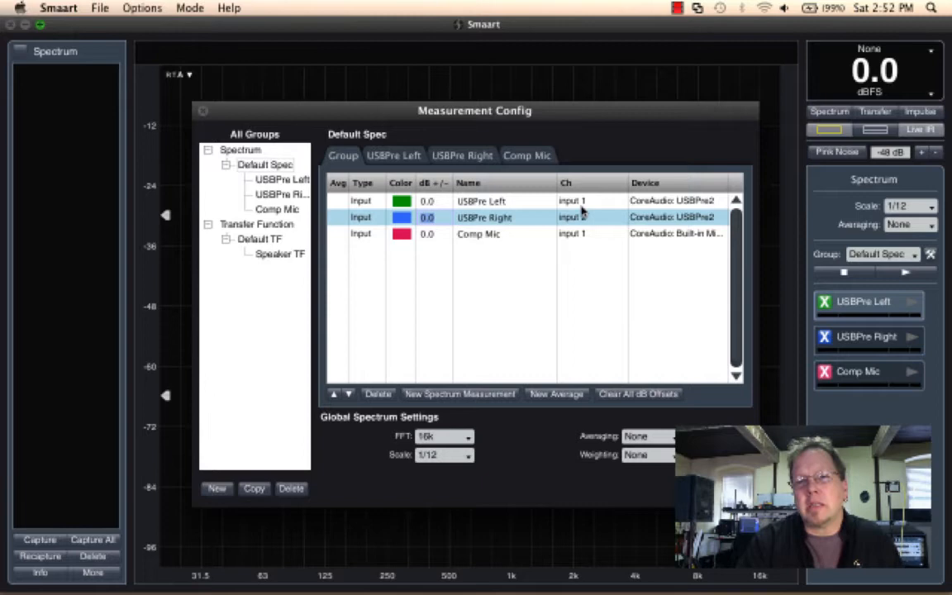
left_click(428, 217)
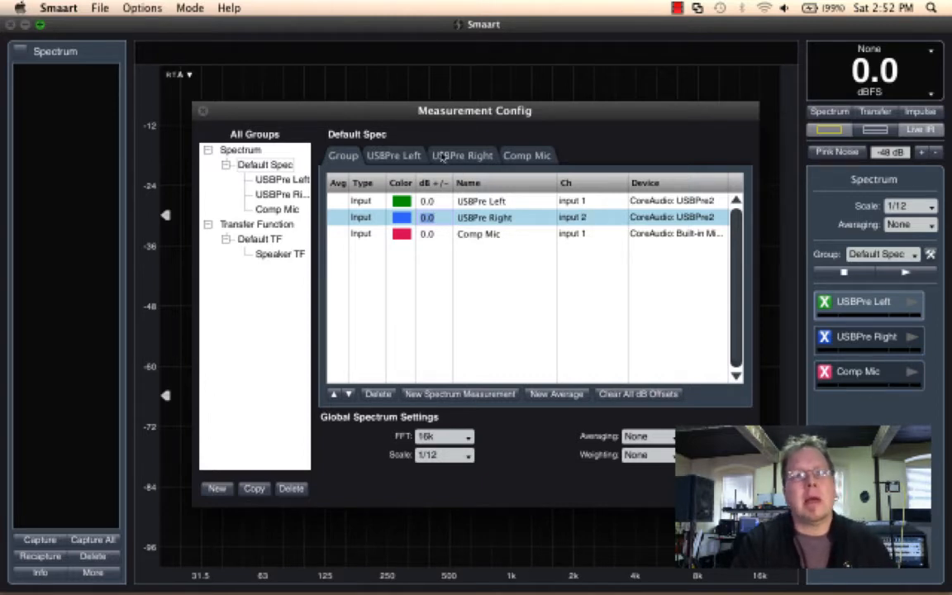
left_click(142, 8)
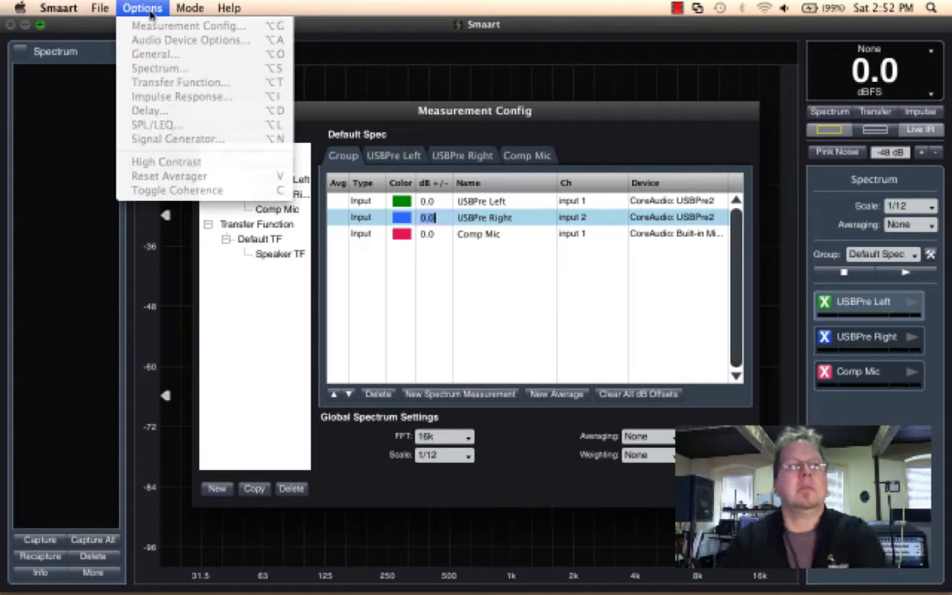
left_click(142, 7)
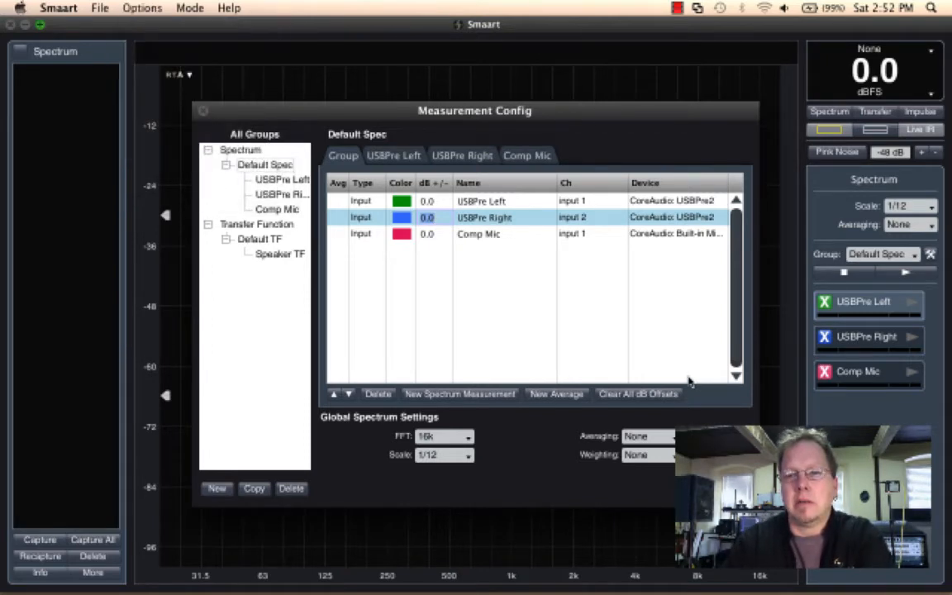
left_click(202, 109)
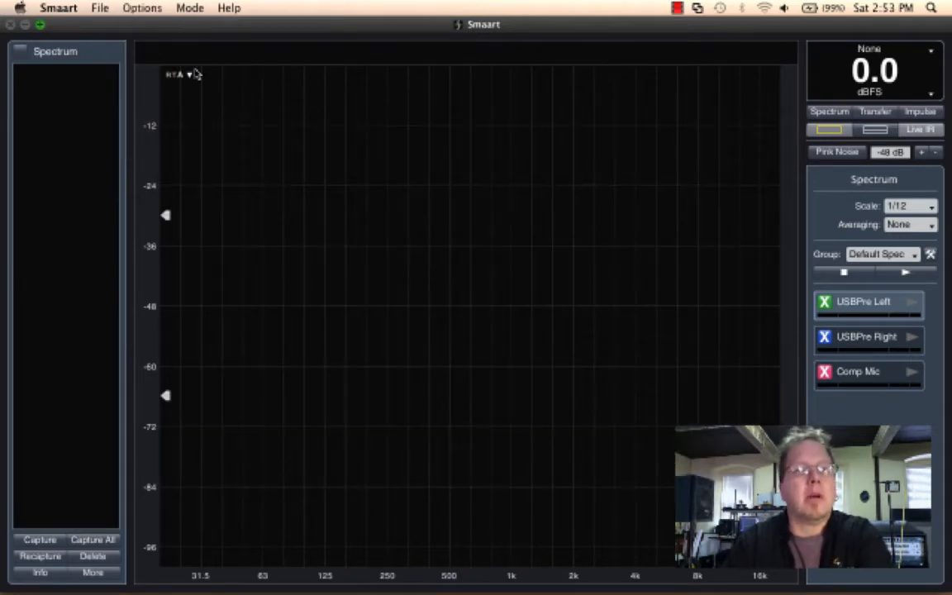
left_click(142, 7)
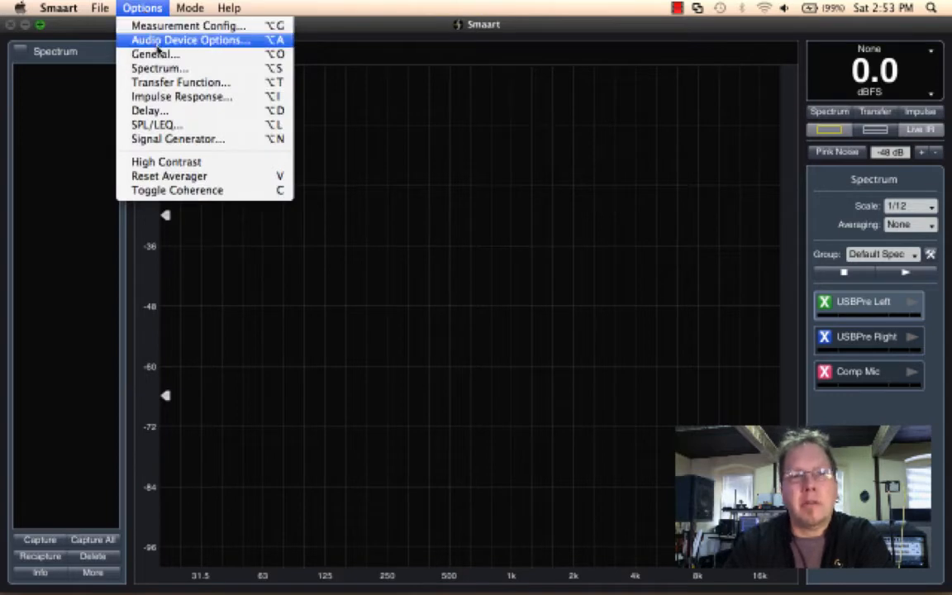
Step: Bring up the CoreAudio USBPre2 device's settings in Audio Device Options
left_click(190, 40)
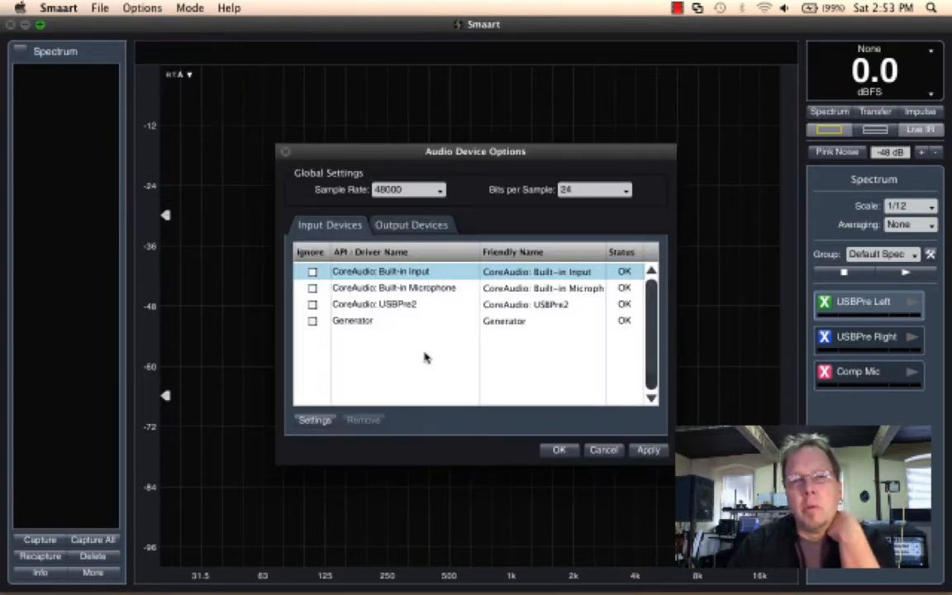
mouse_move(477, 320)
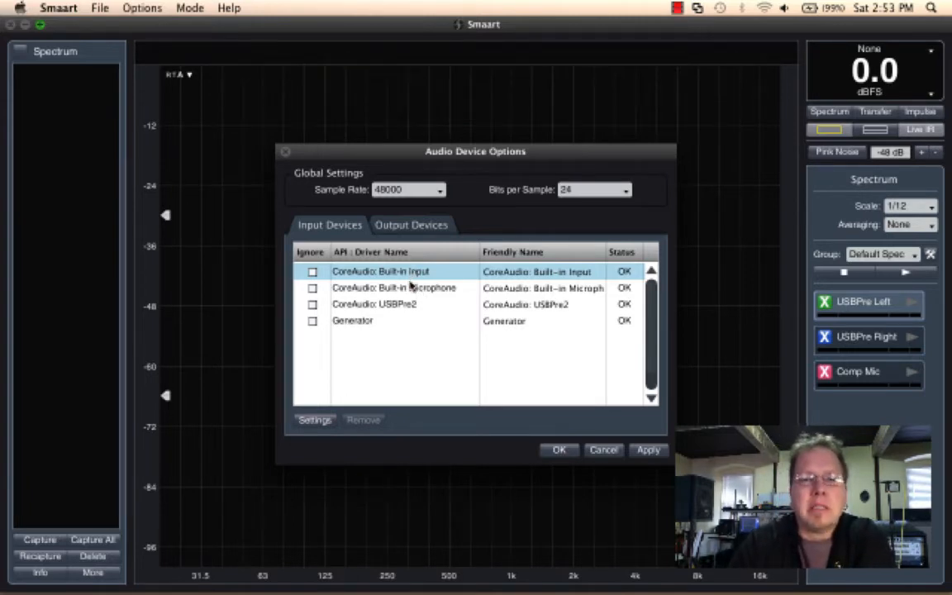
mouse_move(379, 329)
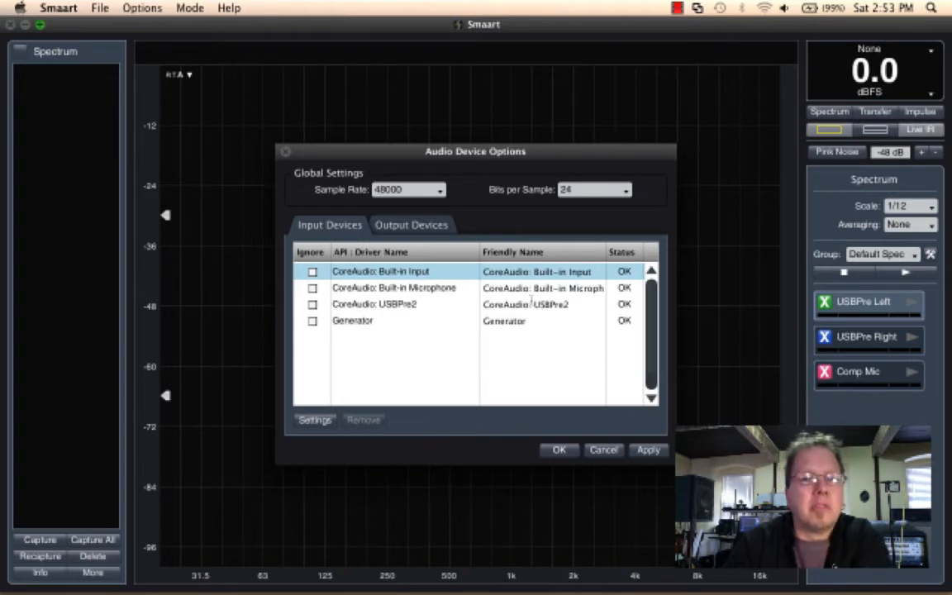
mouse_move(415, 321)
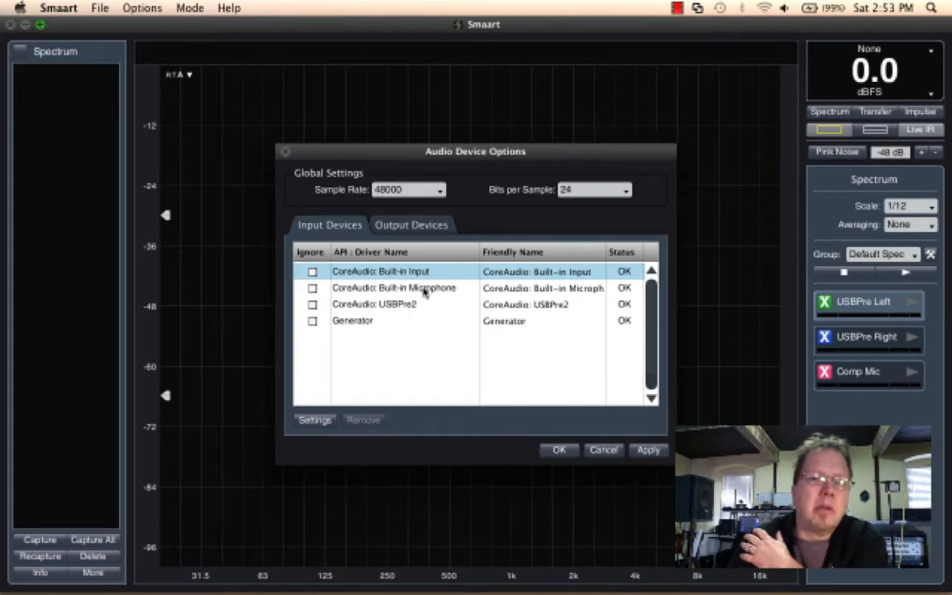
mouse_move(341, 331)
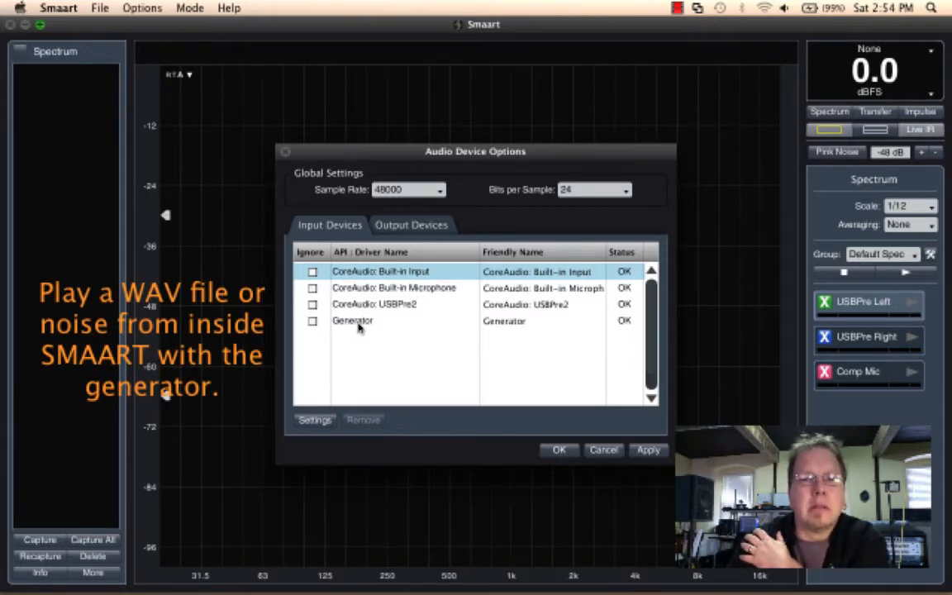
mouse_move(404, 288)
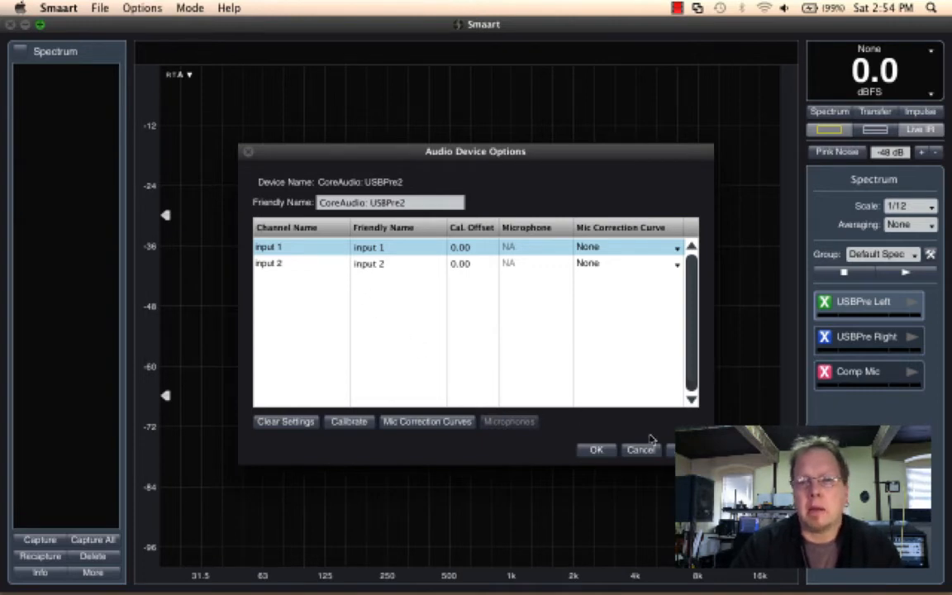
mouse_move(622, 460)
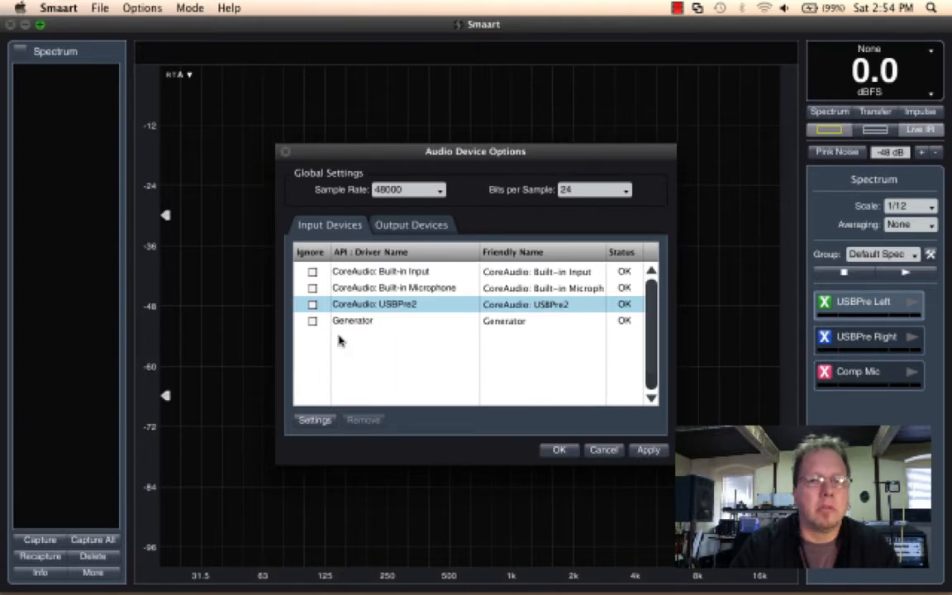
left_click(314, 419)
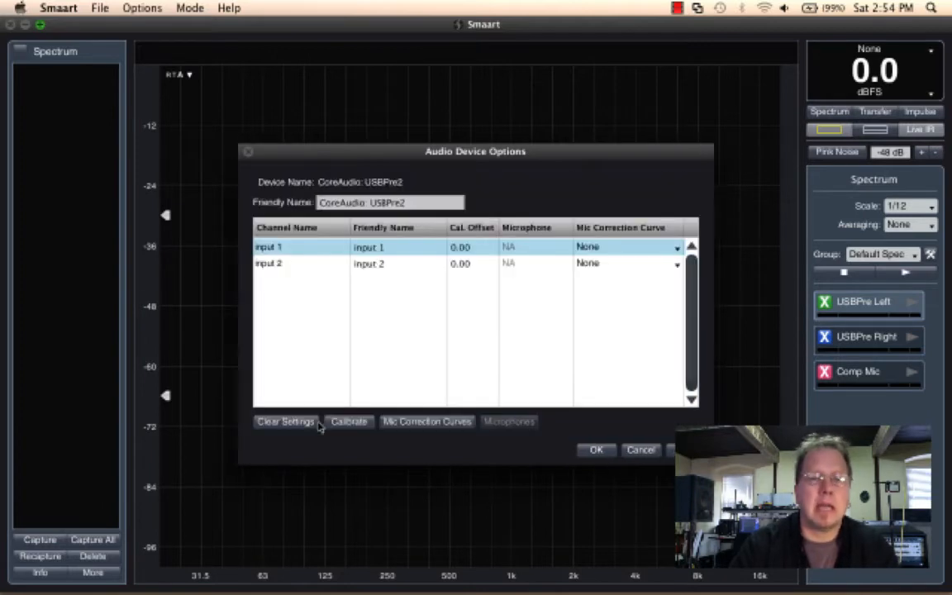
mouse_move(401, 244)
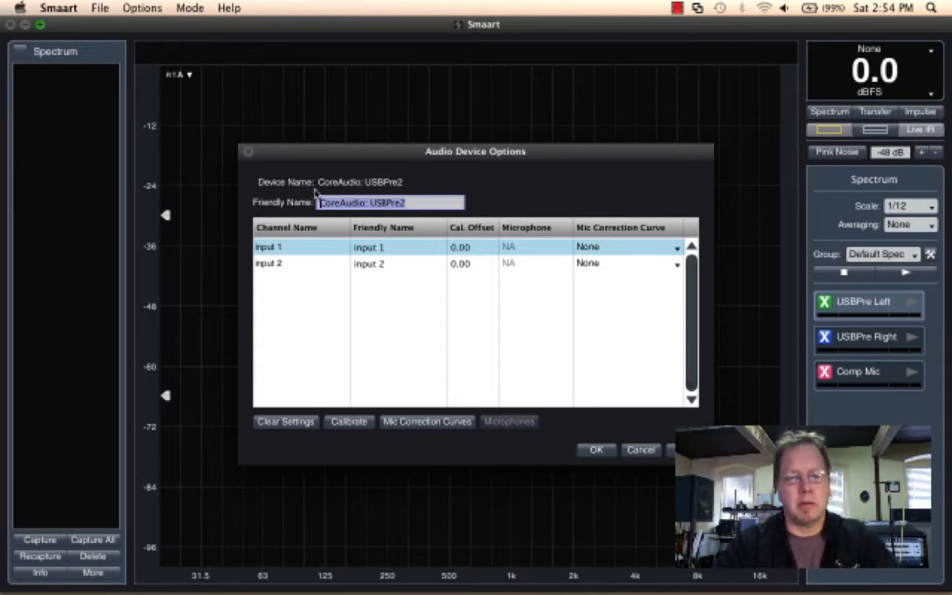
Step: Rename the device 'My USBPre' and inputs 1 and 2 'Left' and 'Right'
type("My USBPre")
left_click(399, 247)
type("Lre")
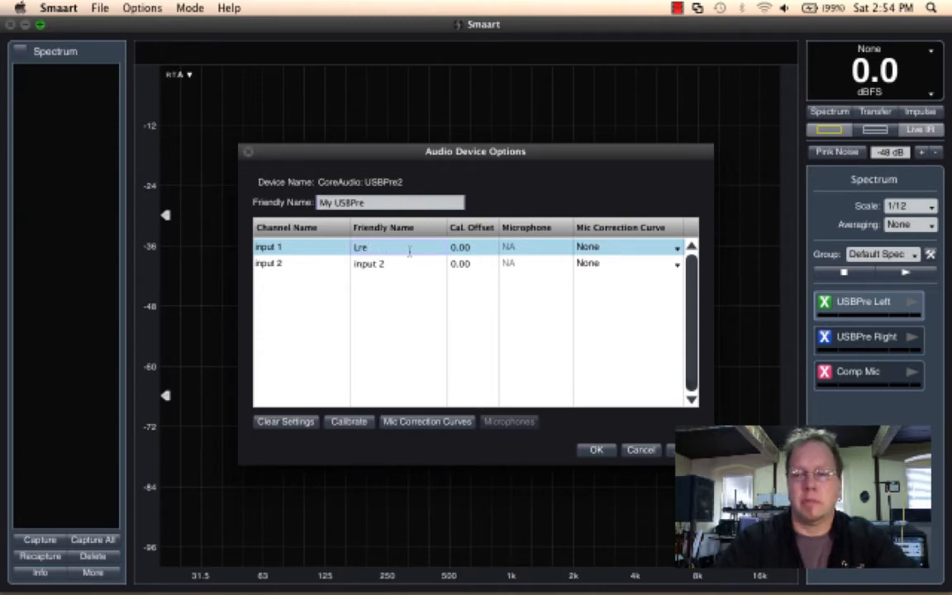
type("Left")
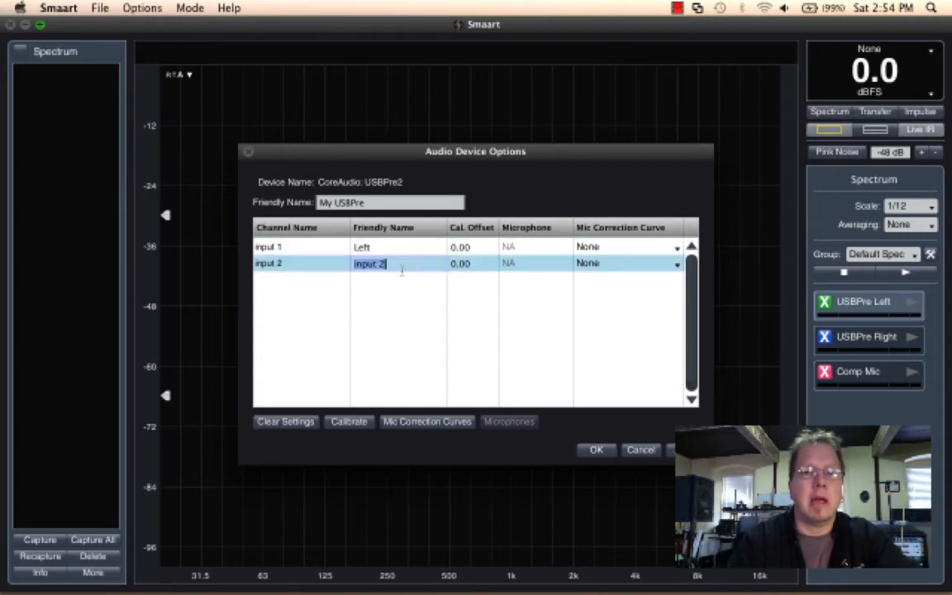
type("Right")
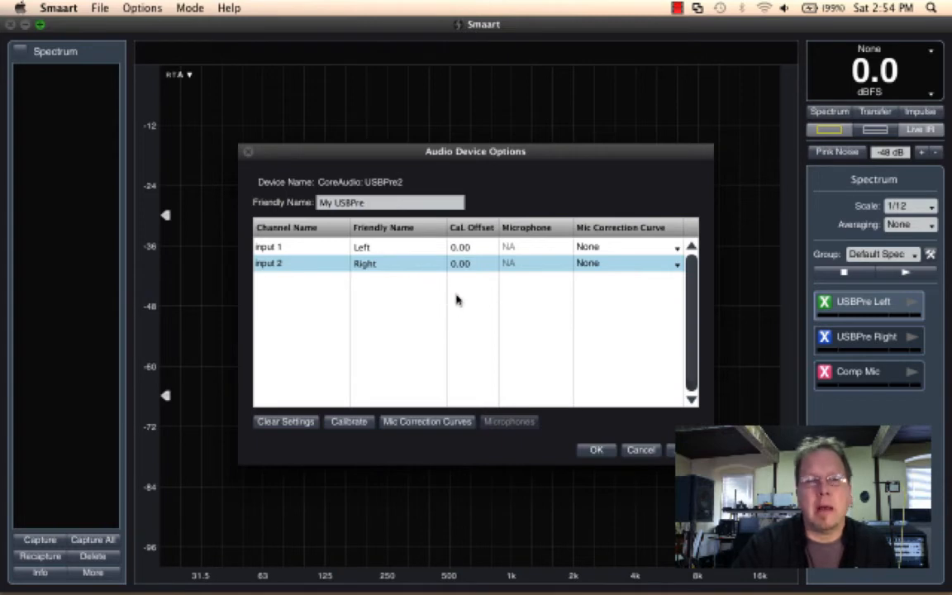
mouse_move(487, 295)
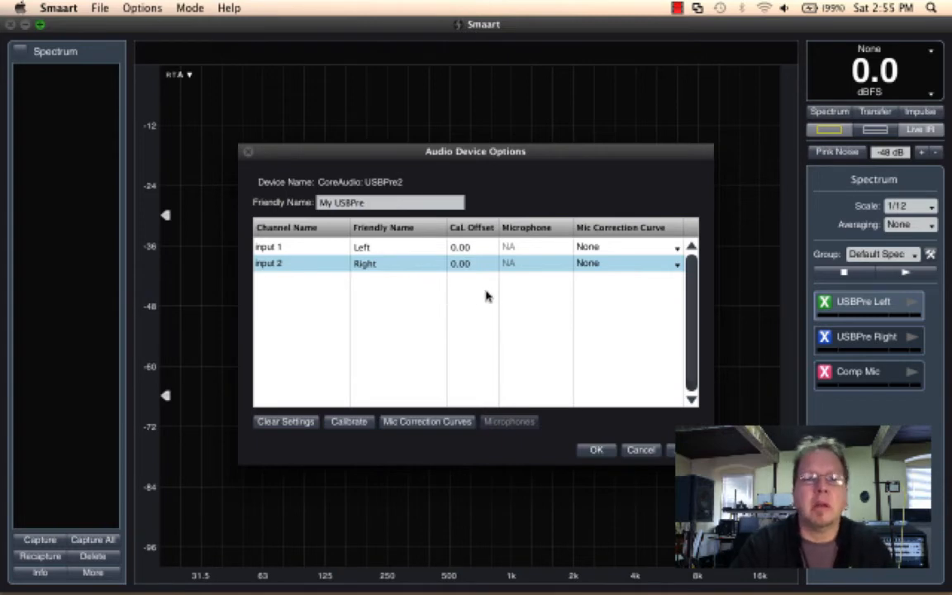
mouse_move(593, 265)
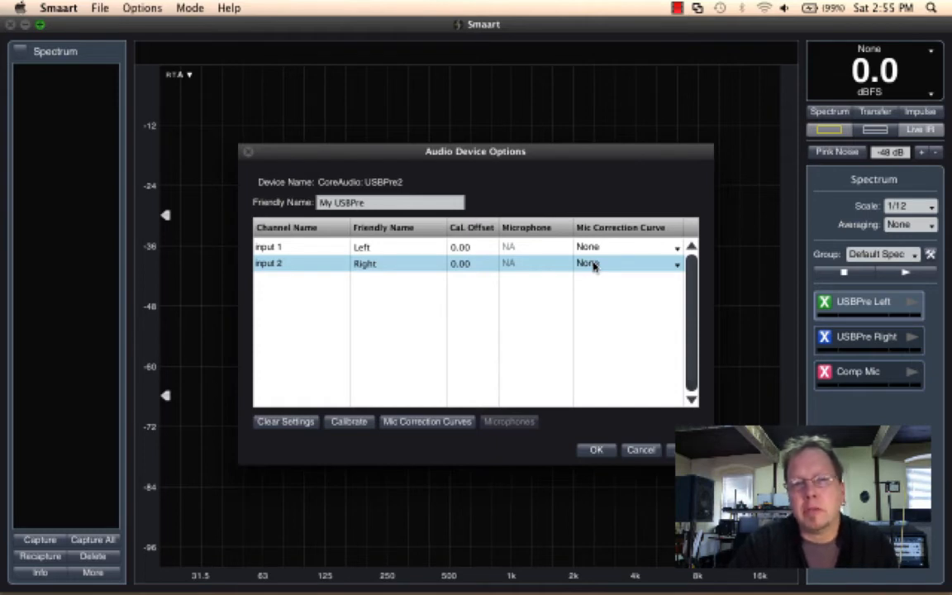
mouse_move(582, 211)
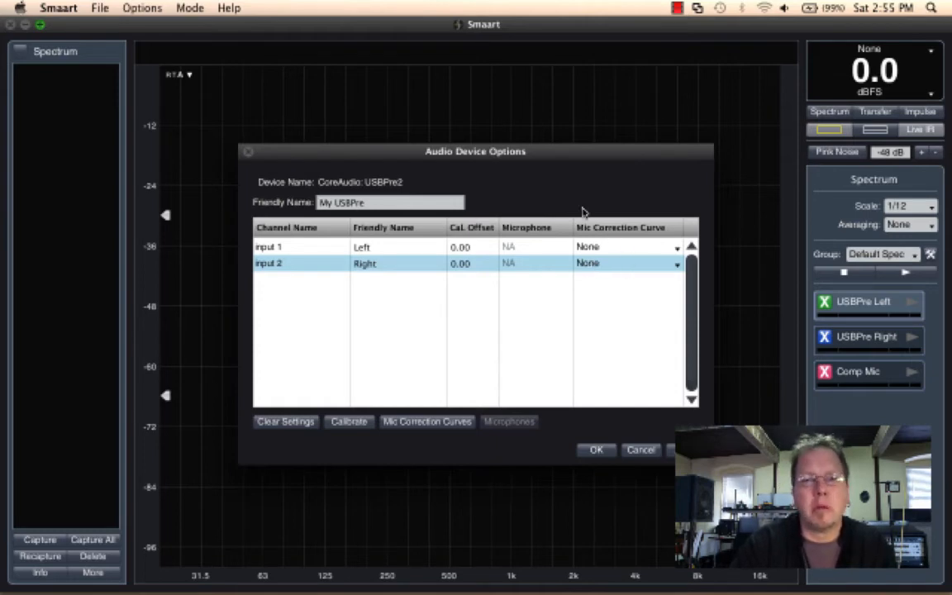
mouse_move(479, 299)
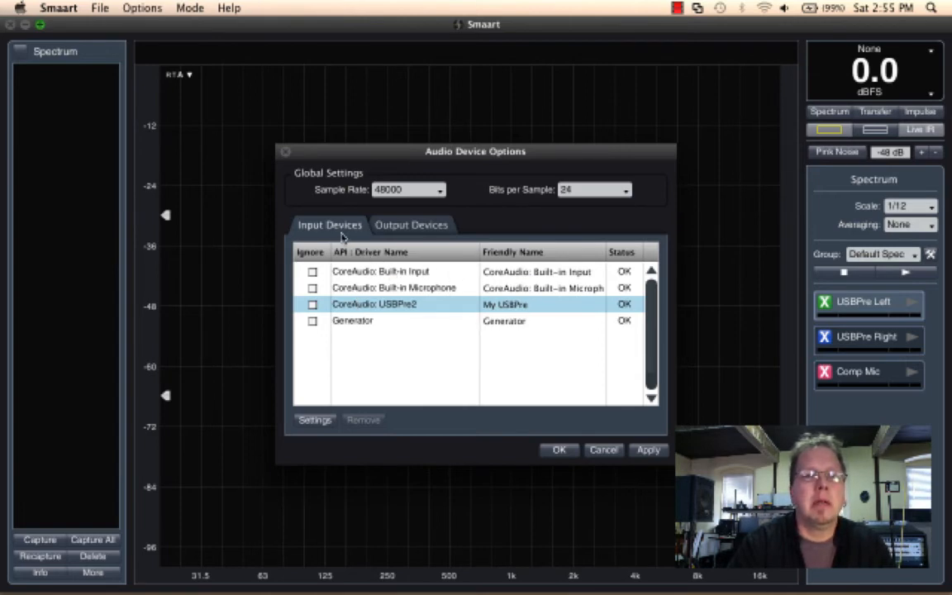
mouse_move(523, 369)
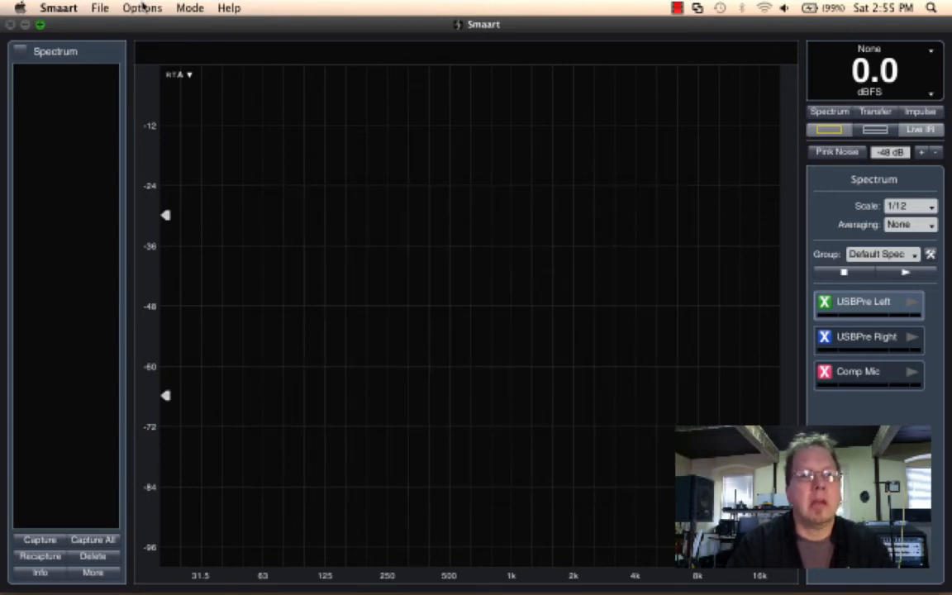
Step: Reopen Measurement Config on the USBPre Left measurement, using My USBPre's Left channel
left_click(142, 8)
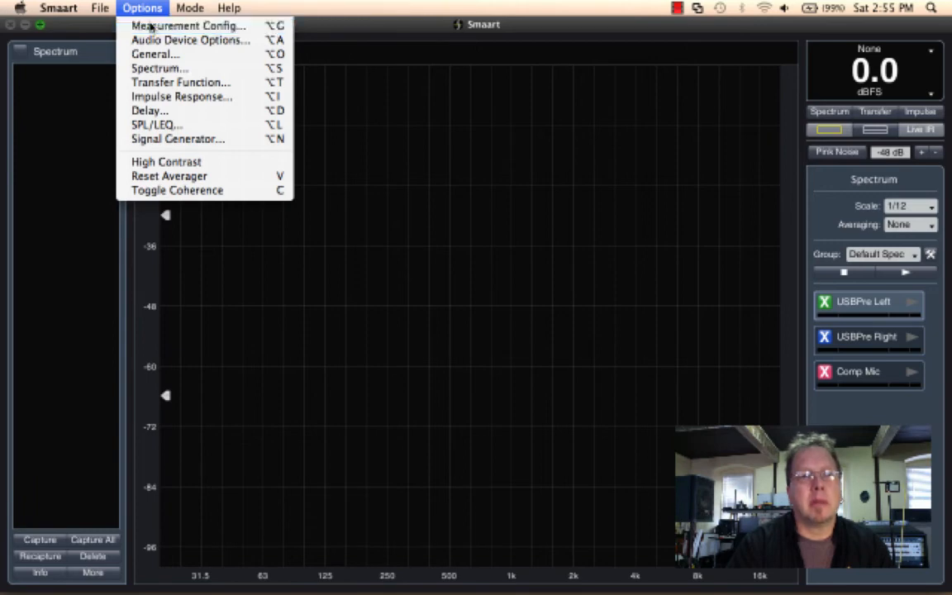
left_click(188, 26)
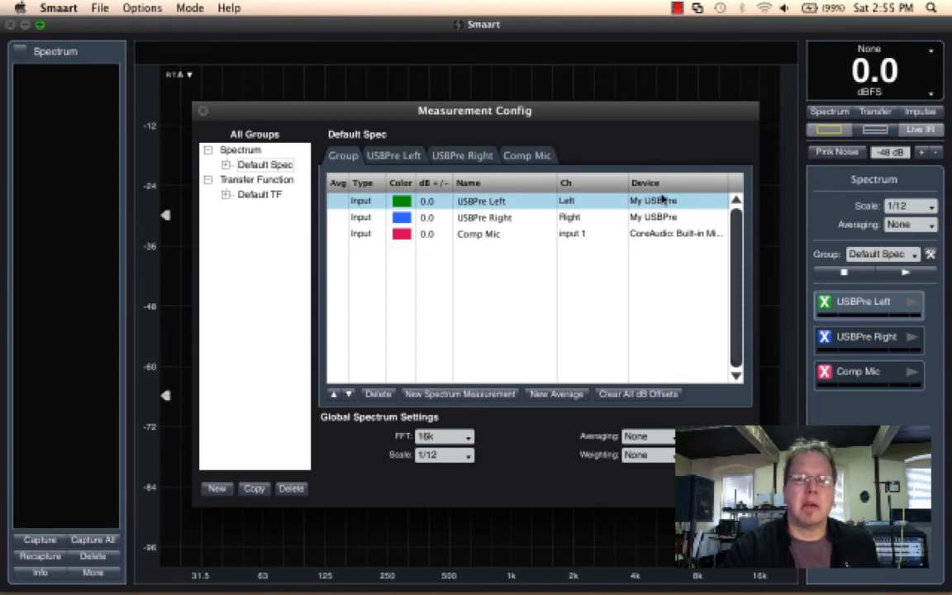
mouse_move(661, 223)
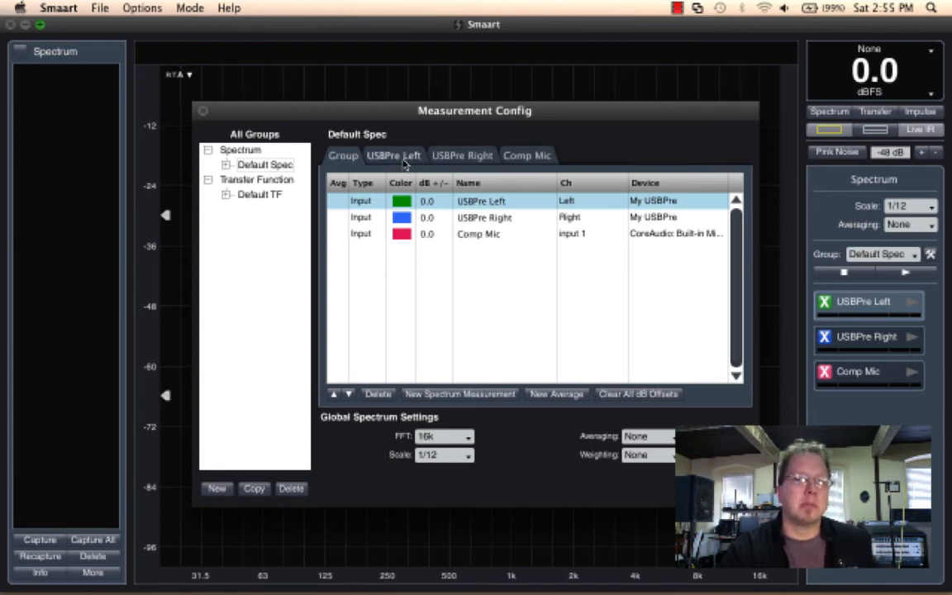
left_click(393, 155)
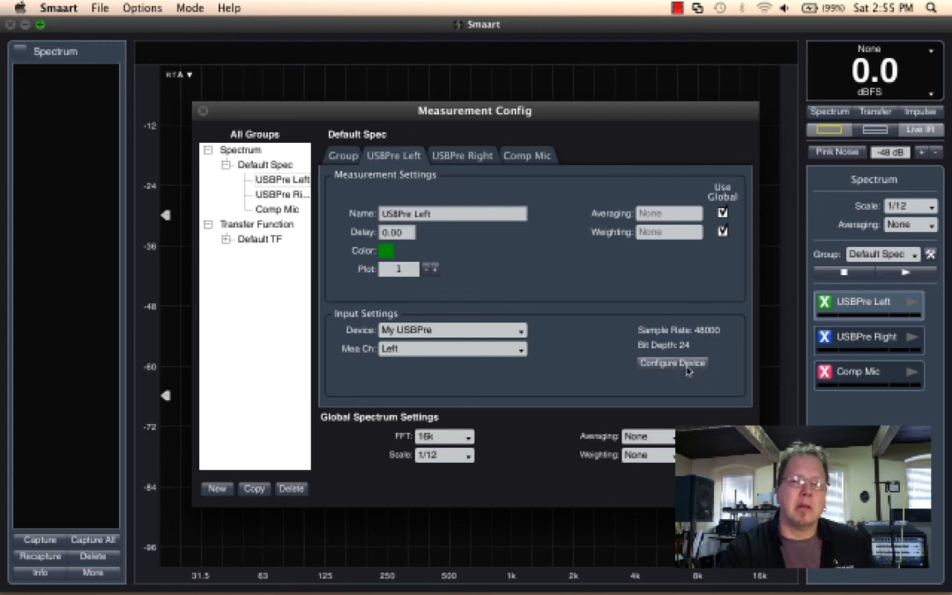
Step: Confirm the My USBPre device settings with OK and close Measurement Config
left_click(671, 362)
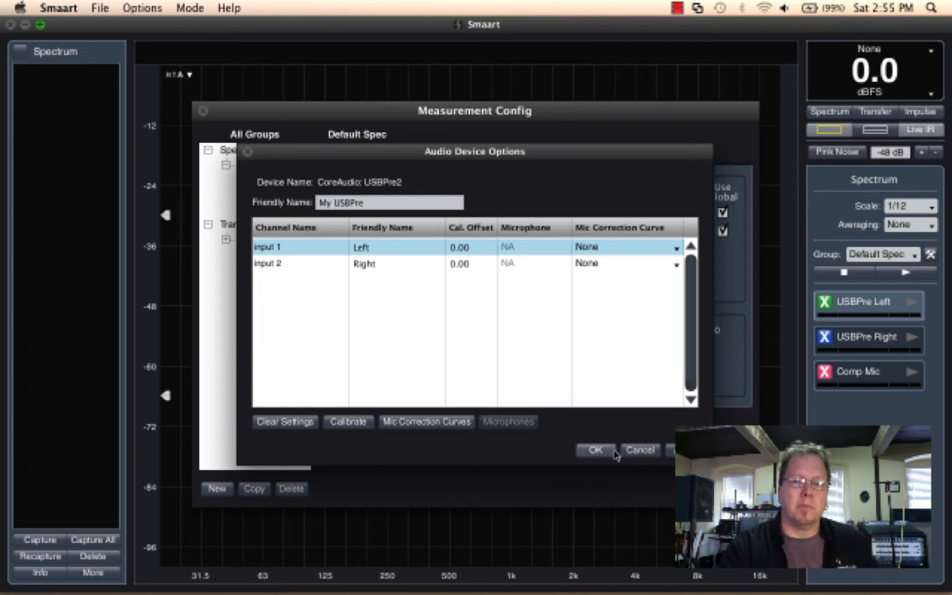
left_click(595, 449)
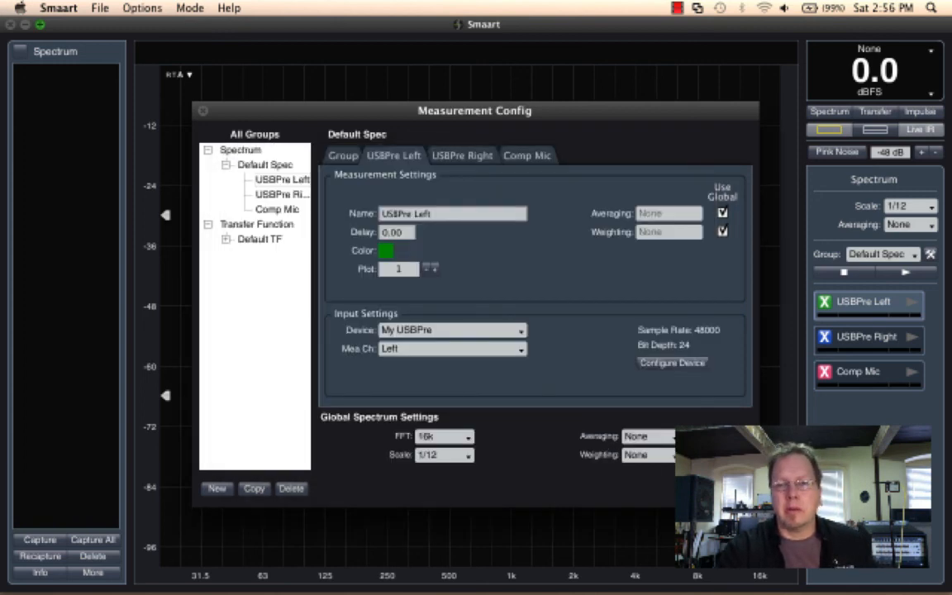
left_click(203, 110)
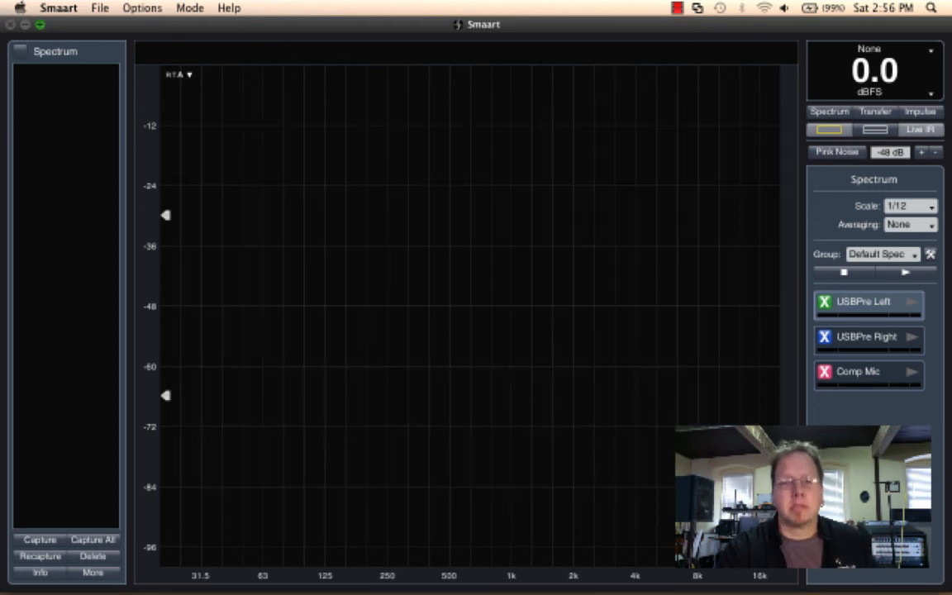